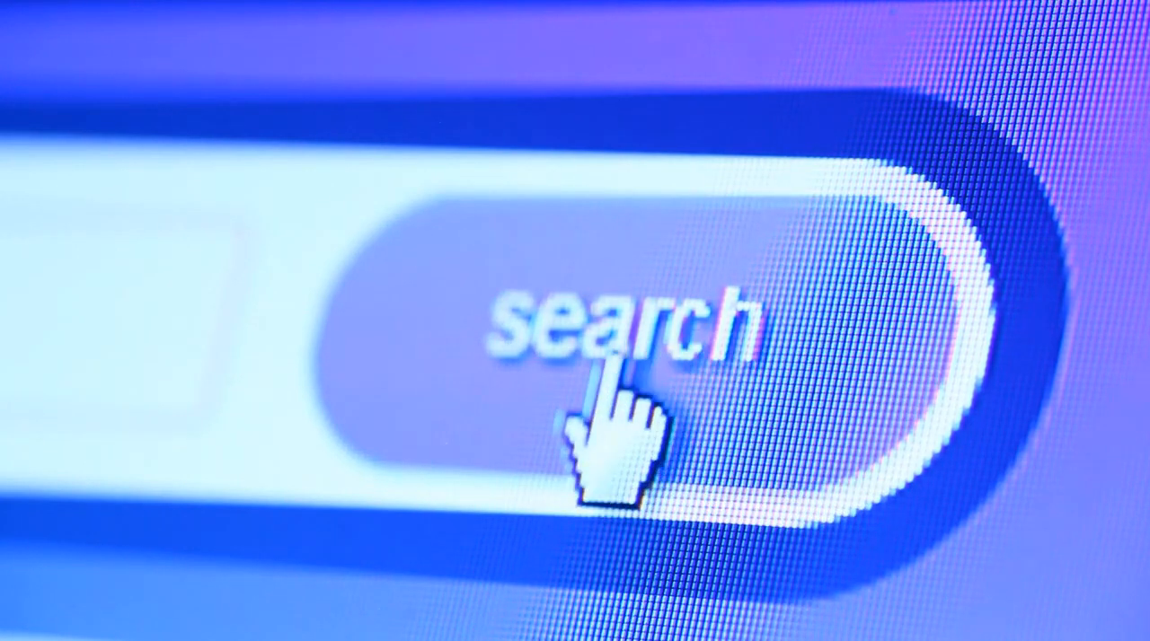
mouse_move(813, 413)
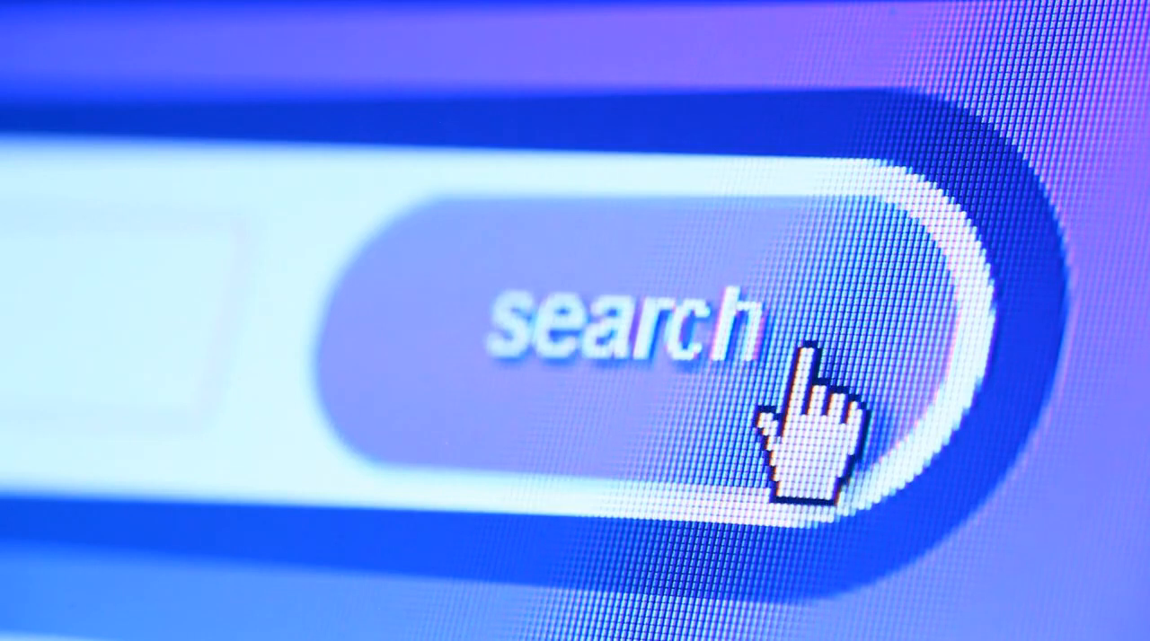